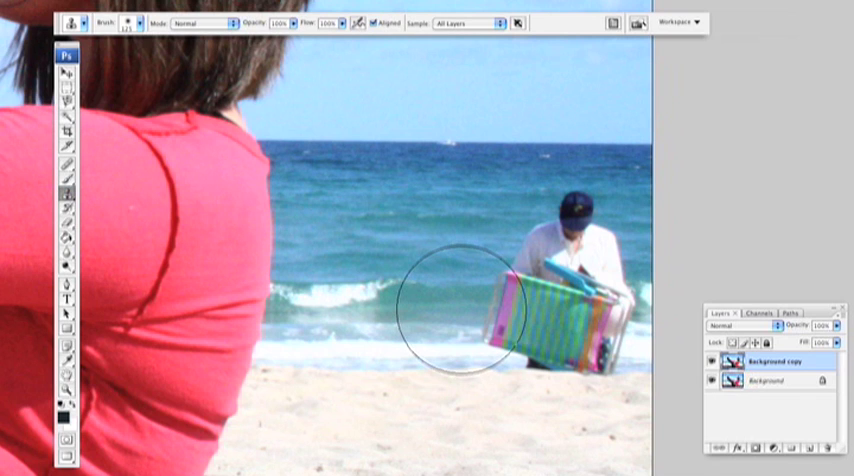
mouse_move(436, 264)
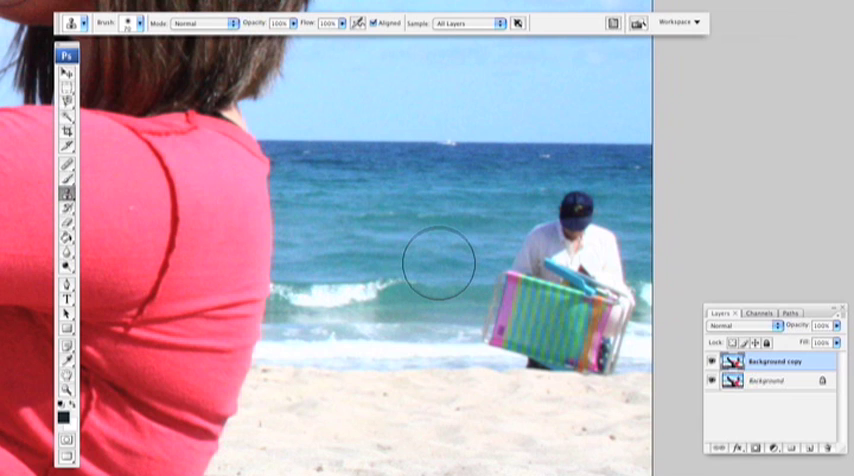
mouse_move(480, 205)
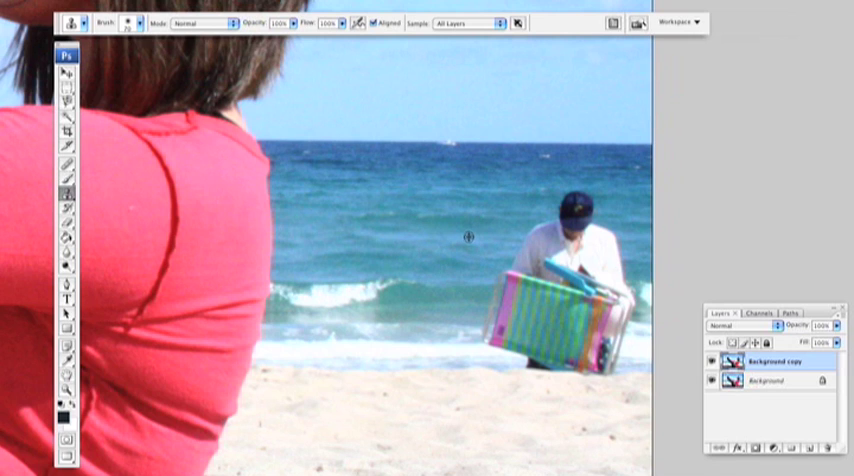
mouse_move(462, 237)
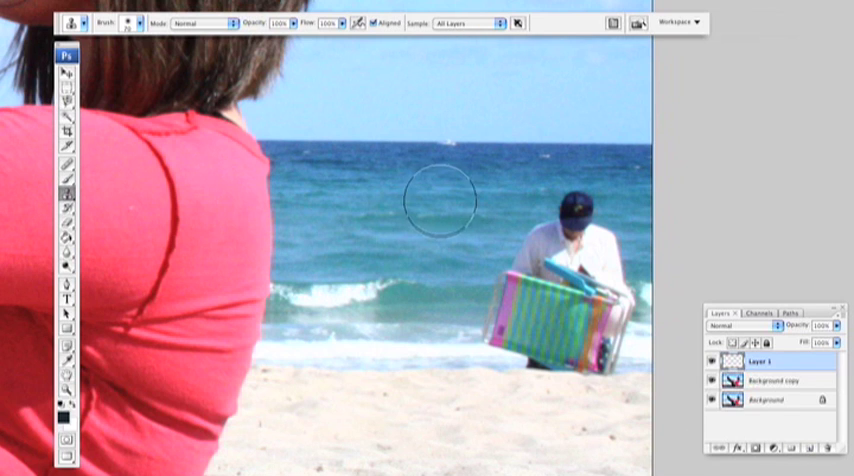
mouse_move(452, 104)
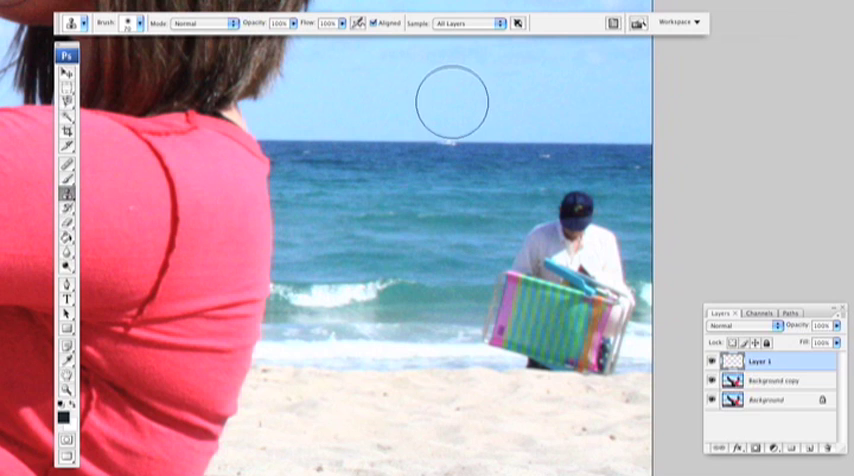
mouse_move(452, 208)
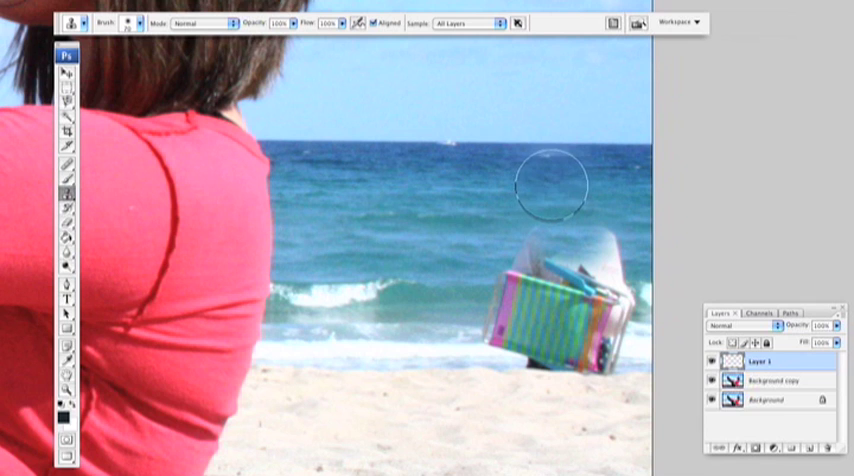
mouse_move(505, 218)
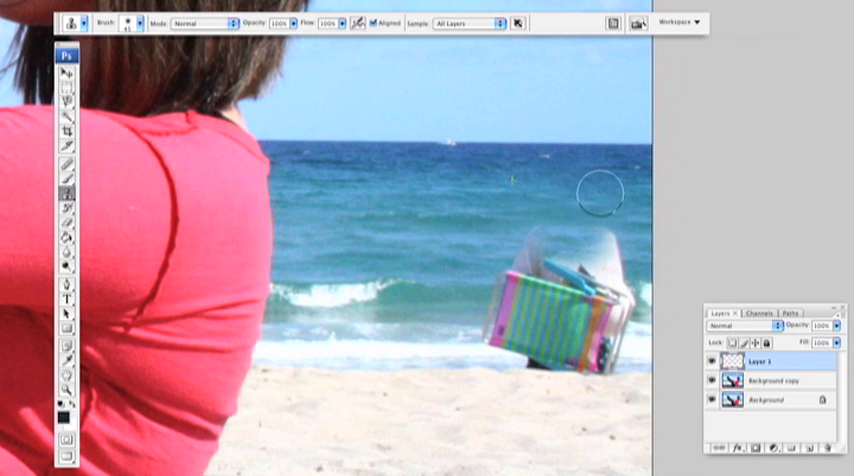
mouse_move(380, 203)
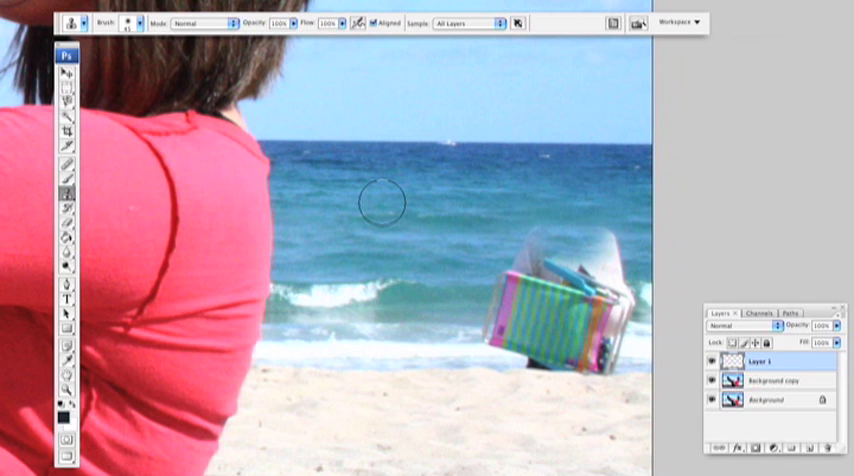
mouse_move(455, 262)
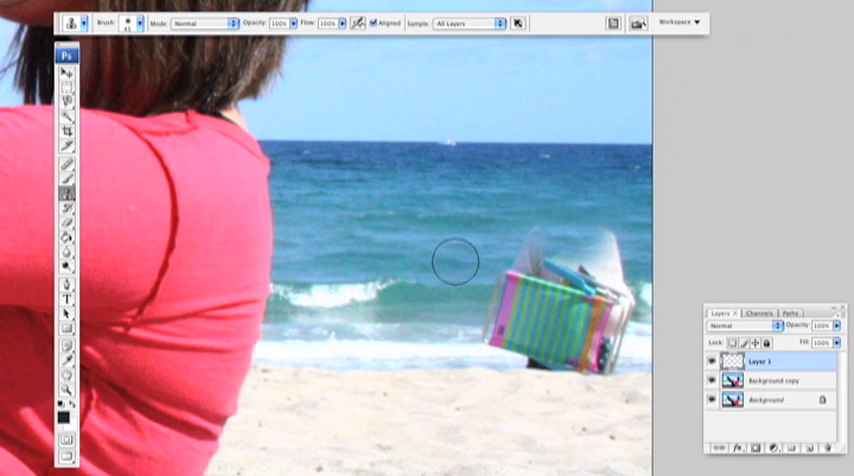
mouse_move(479, 233)
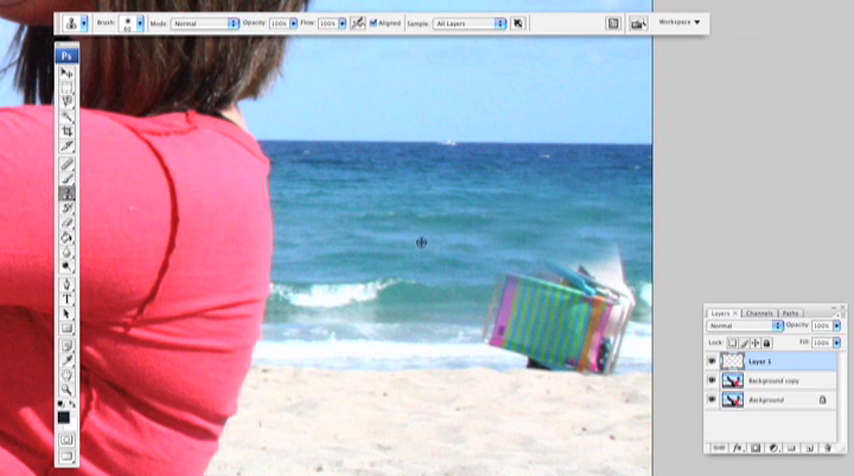
mouse_move(485, 245)
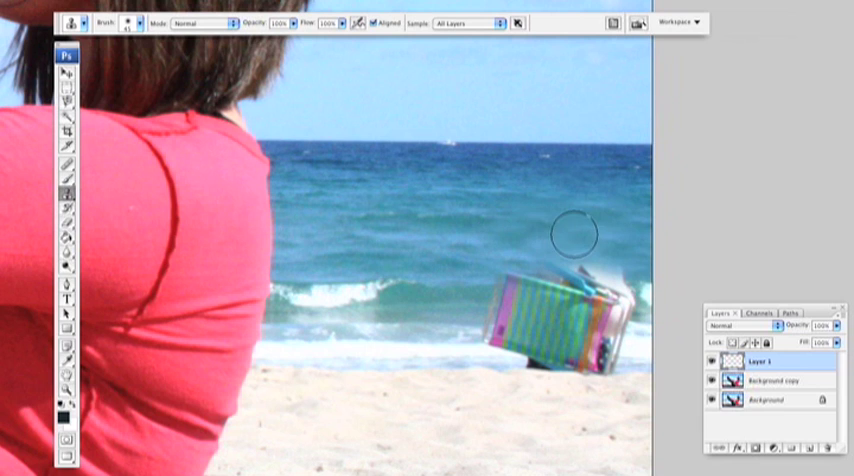
mouse_move(410, 237)
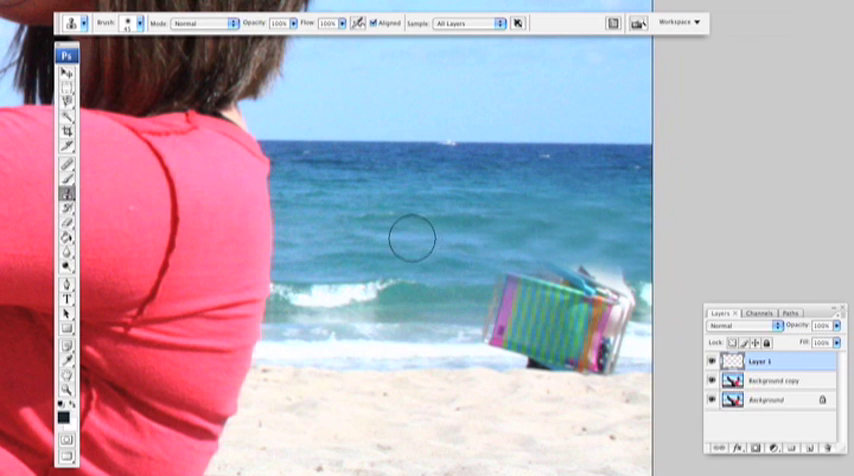
mouse_move(333, 234)
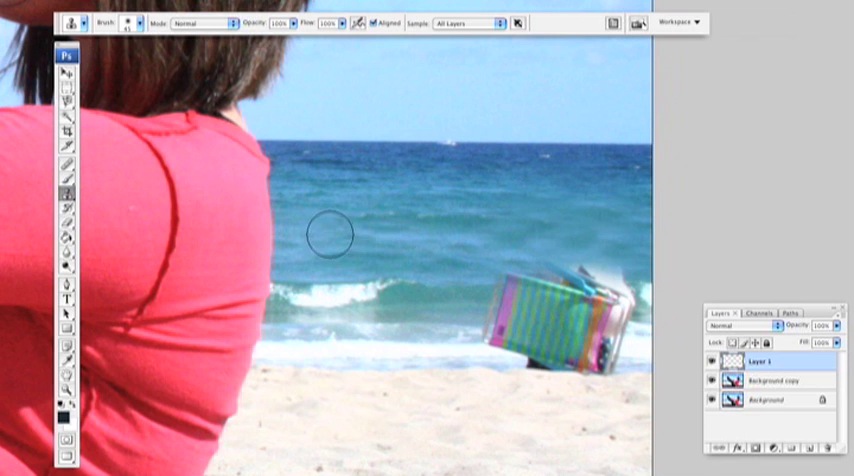
mouse_move(490, 222)
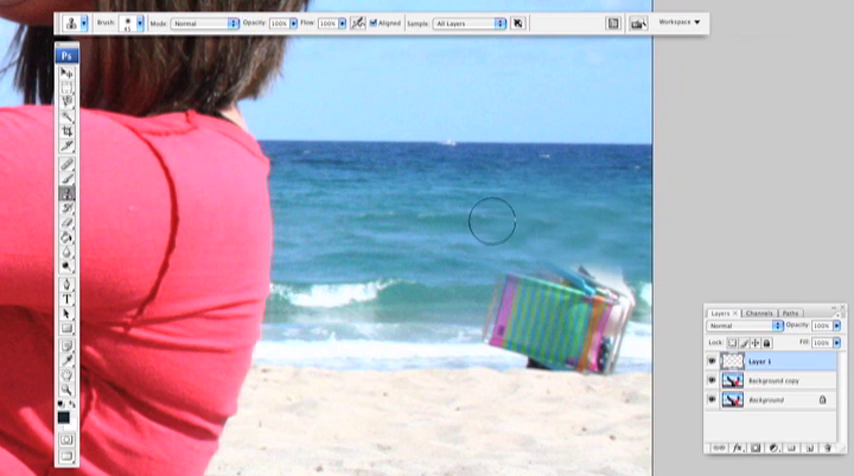
mouse_move(350, 165)
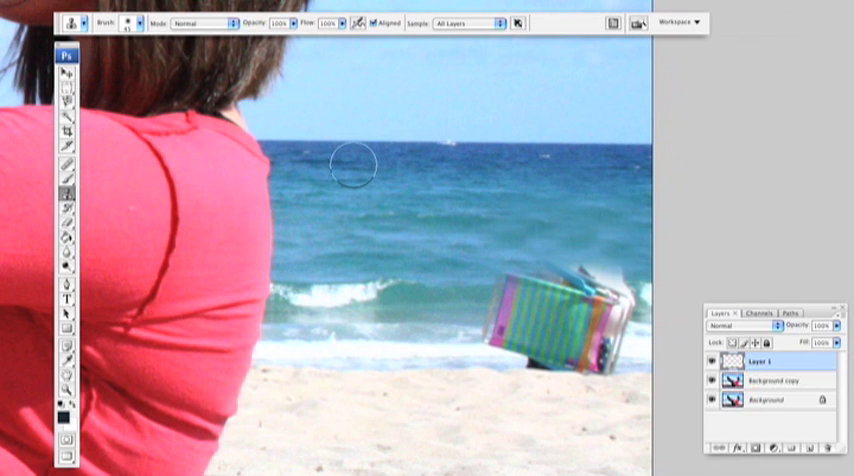
mouse_move(445, 291)
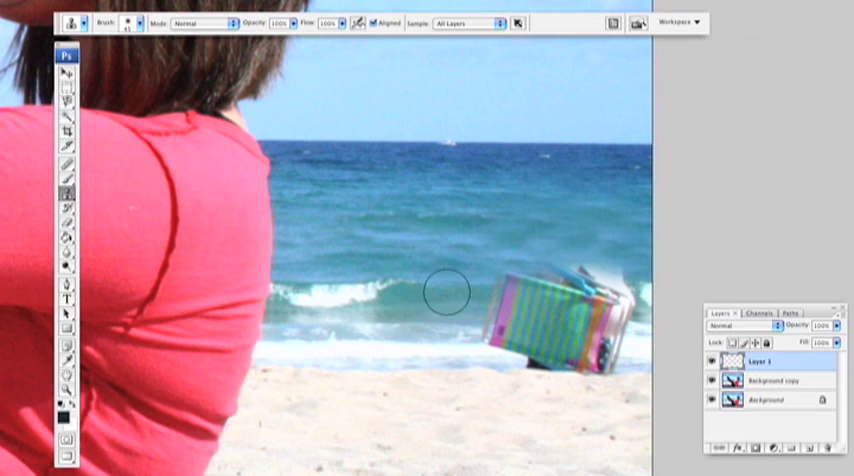
mouse_move(538, 220)
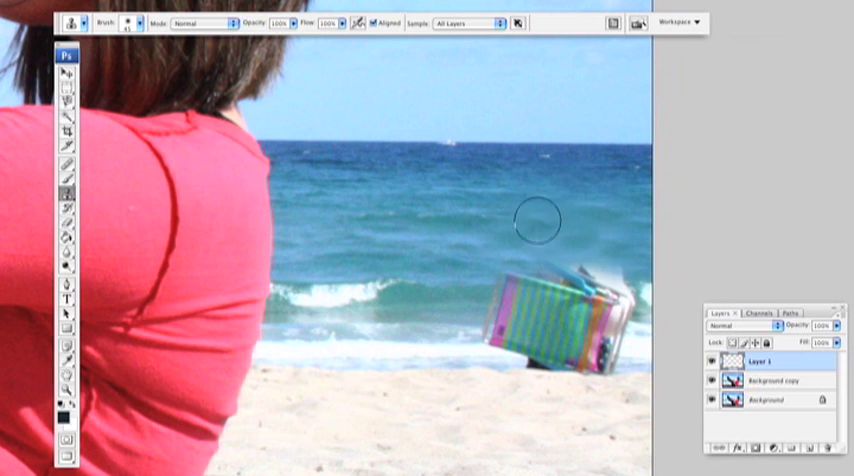
mouse_move(600, 230)
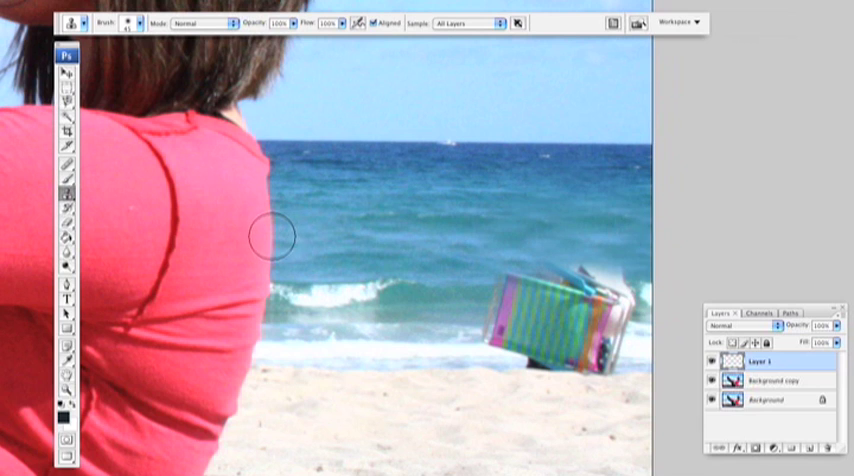
mouse_move(454, 293)
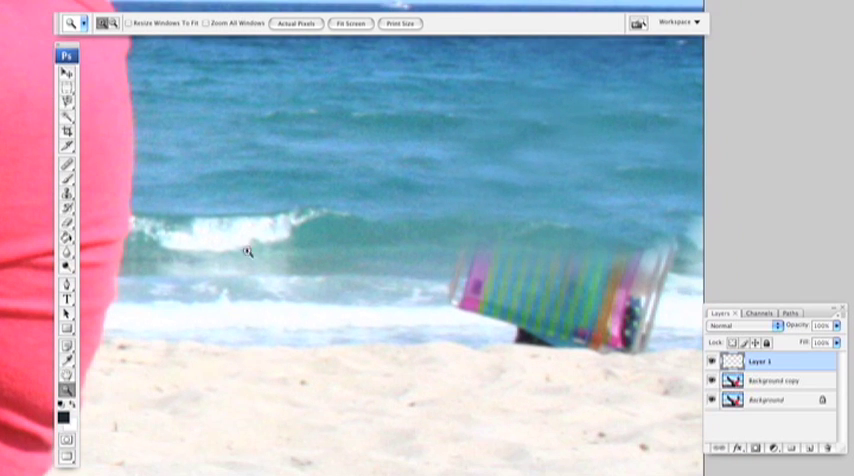
Pick the clone tool to paint surf and sand over the striped beach chair
left_click(58, 189)
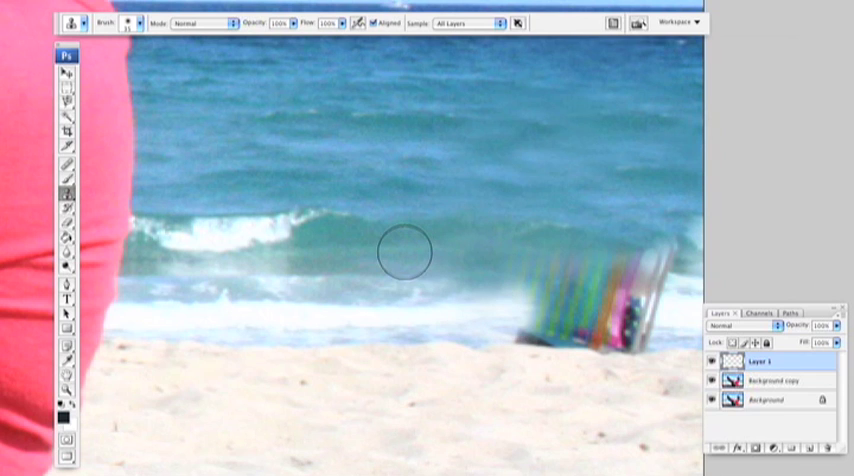
mouse_move(500, 240)
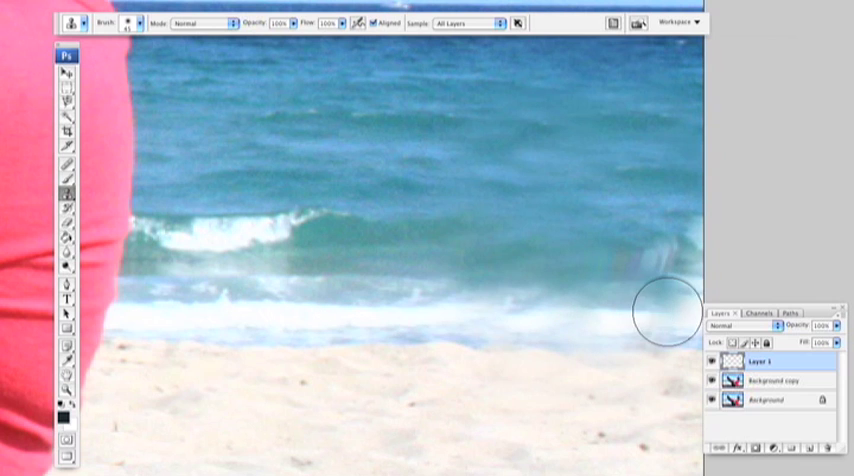
mouse_move(643, 336)
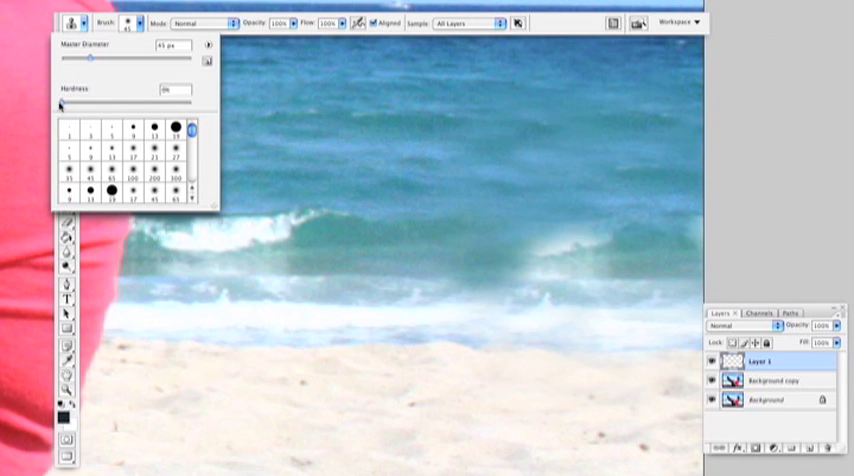
Soften the clone brush to 0% hardness for blending leftover surf edges
left_click(435, 258)
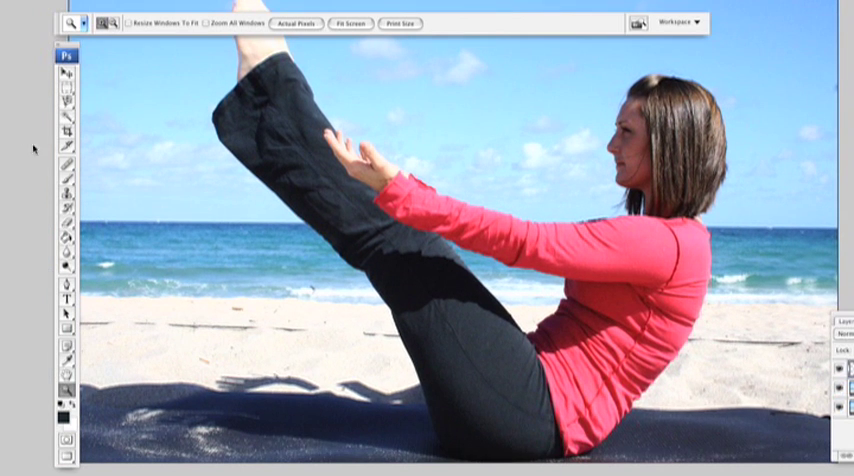
Clone clean sand over the dark court line next to the pink shirt
left_click(67, 193)
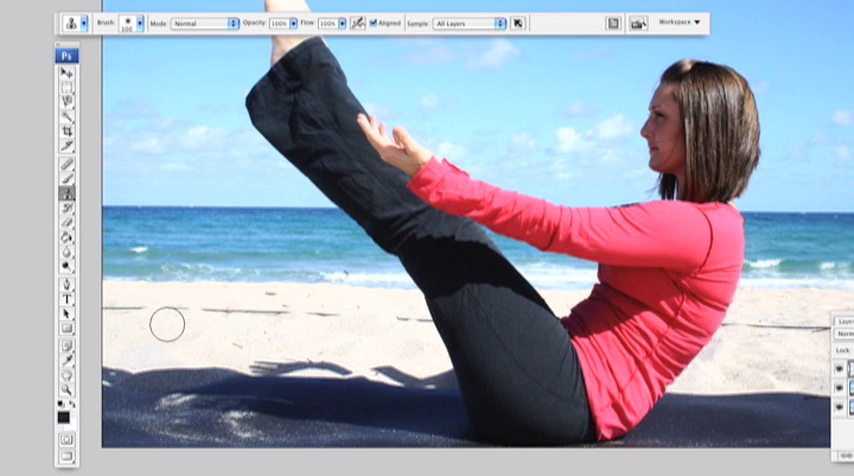
mouse_move(145, 333)
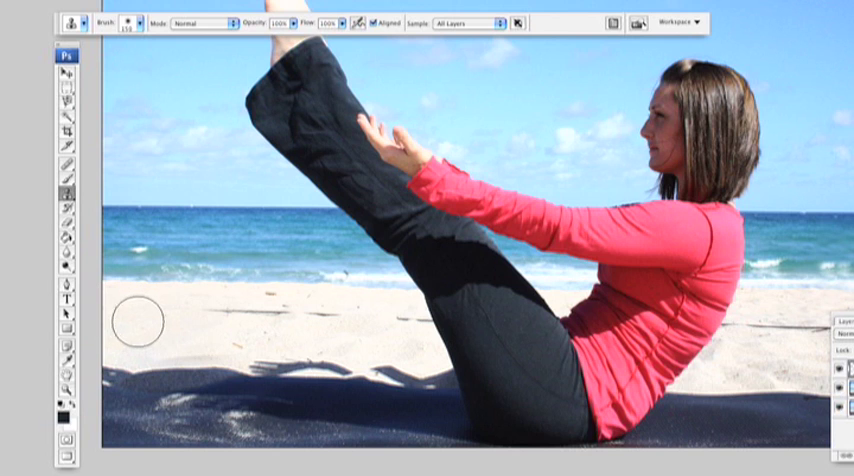
mouse_move(235, 313)
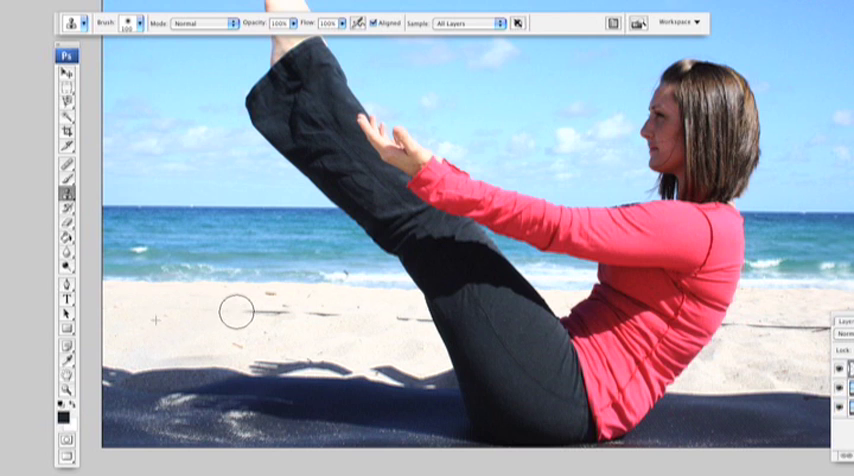
mouse_move(280, 315)
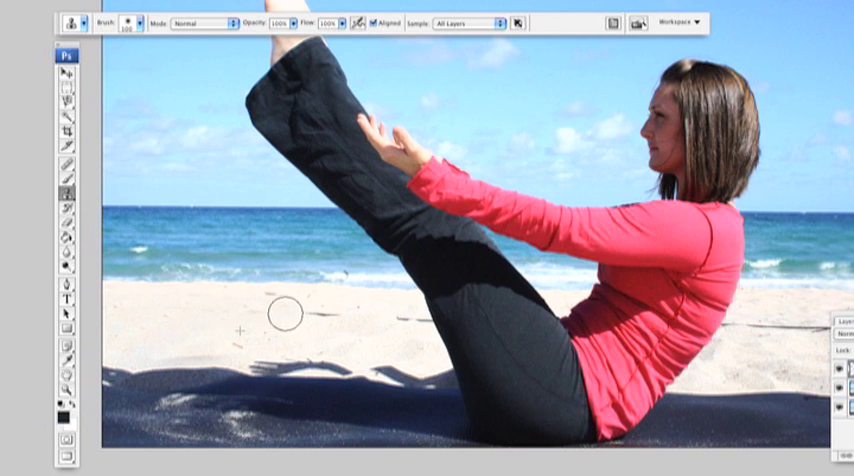
mouse_move(313, 314)
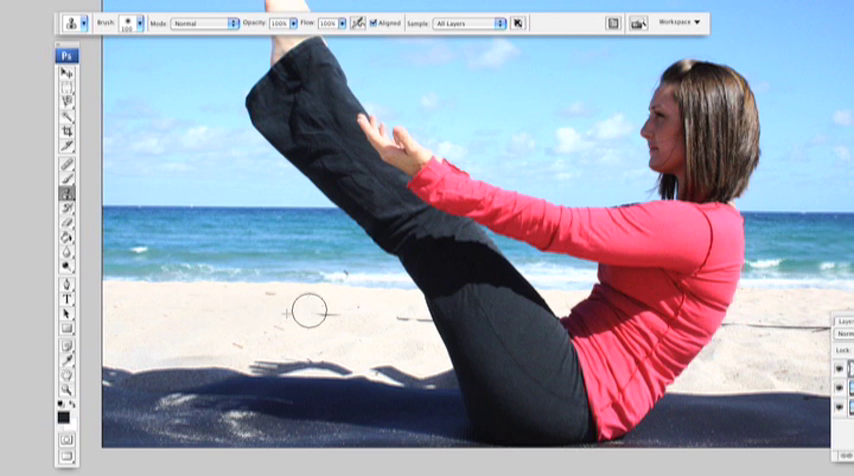
mouse_move(397, 322)
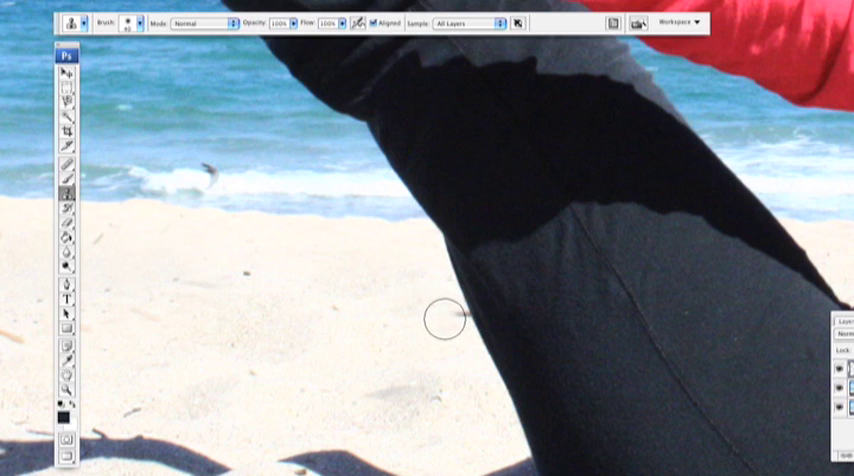
mouse_move(390, 324)
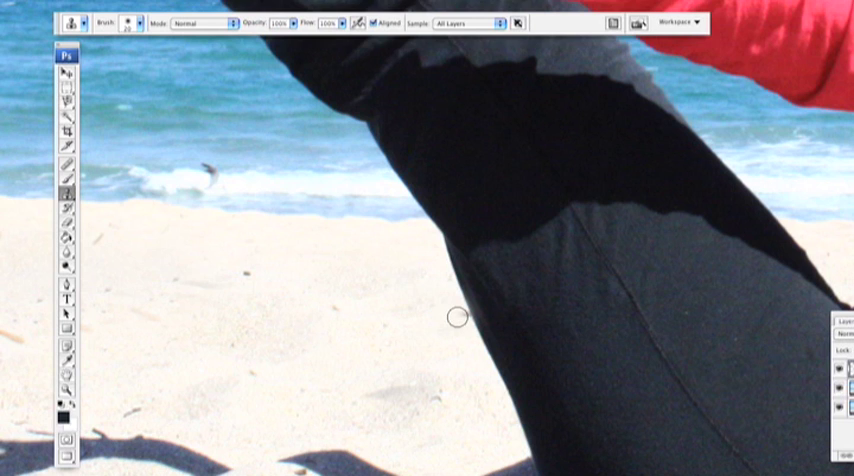
mouse_move(434, 319)
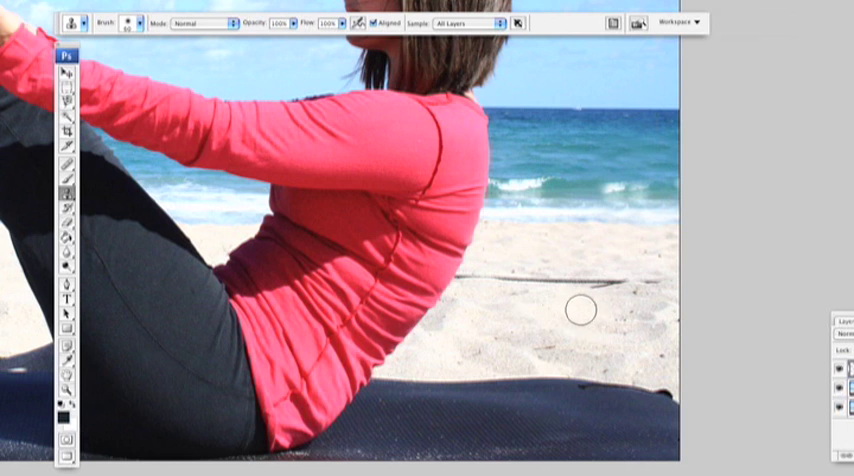
mouse_move(636, 320)
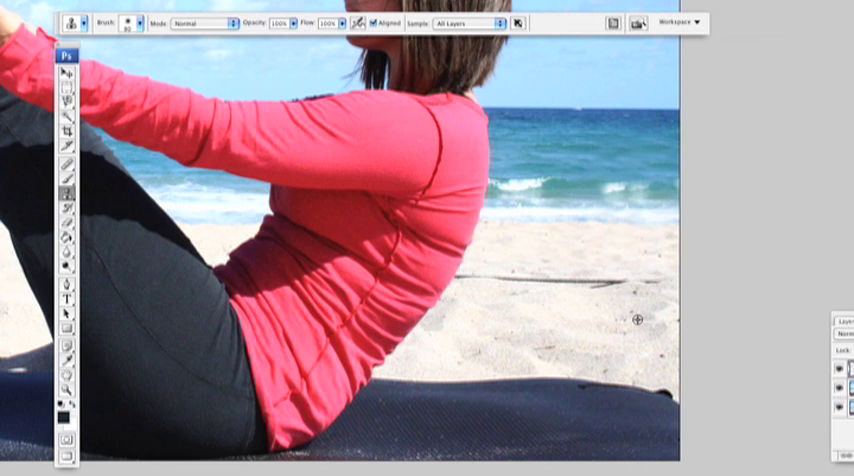
mouse_move(651, 285)
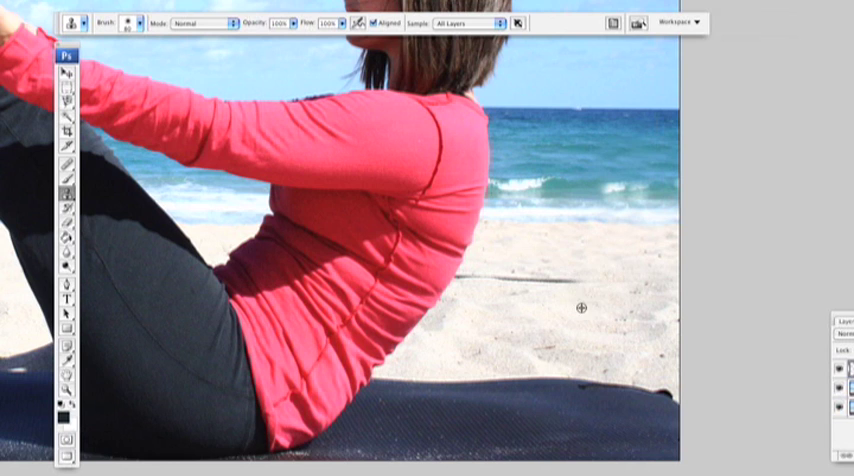
mouse_move(540, 282)
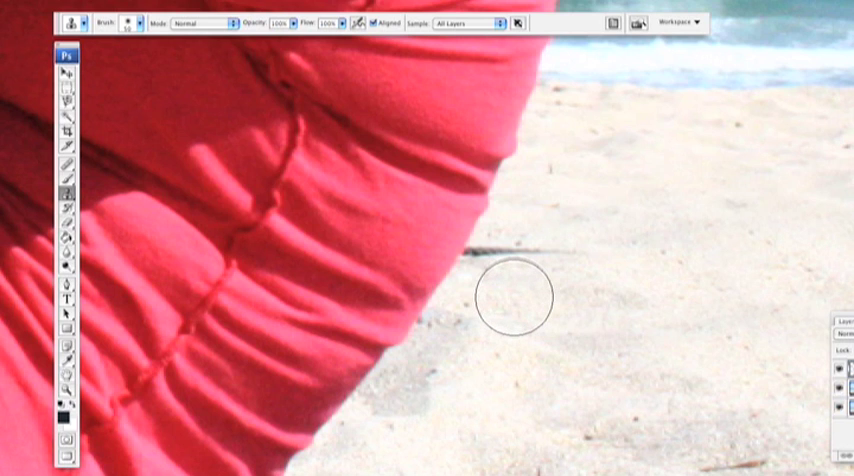
mouse_move(515, 295)
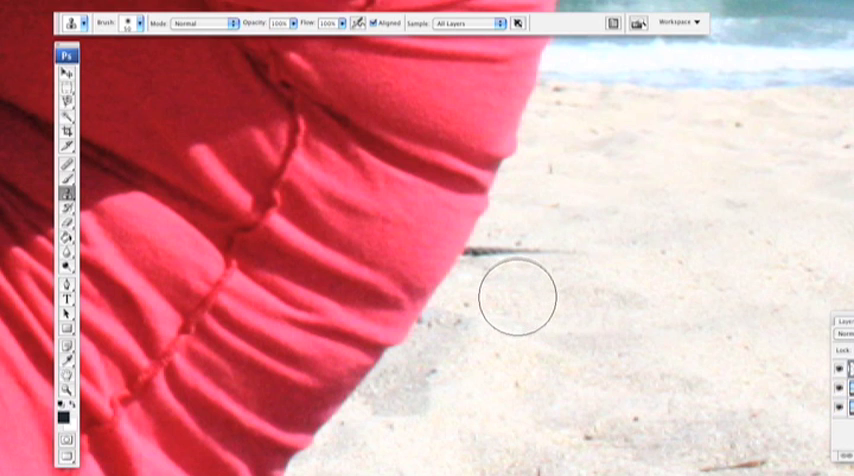
mouse_move(540, 305)
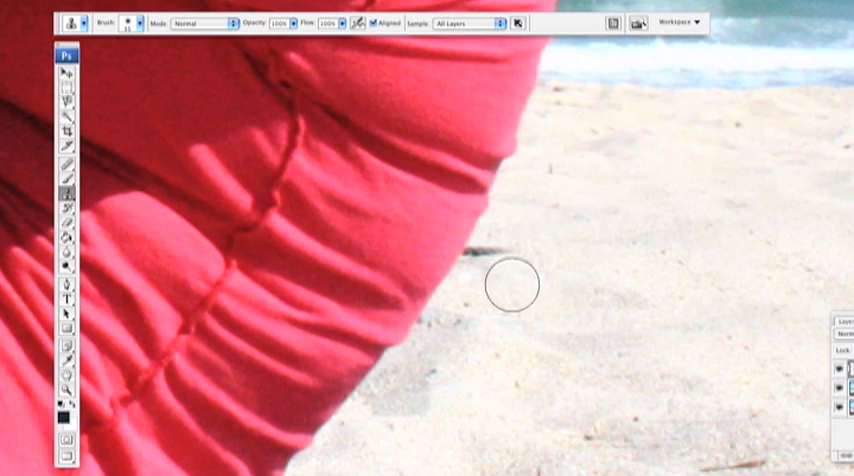
mouse_move(510, 260)
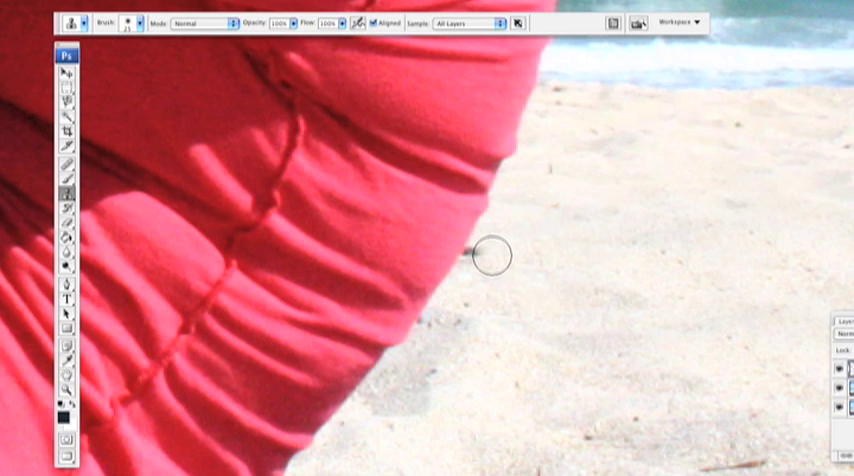
mouse_move(485, 273)
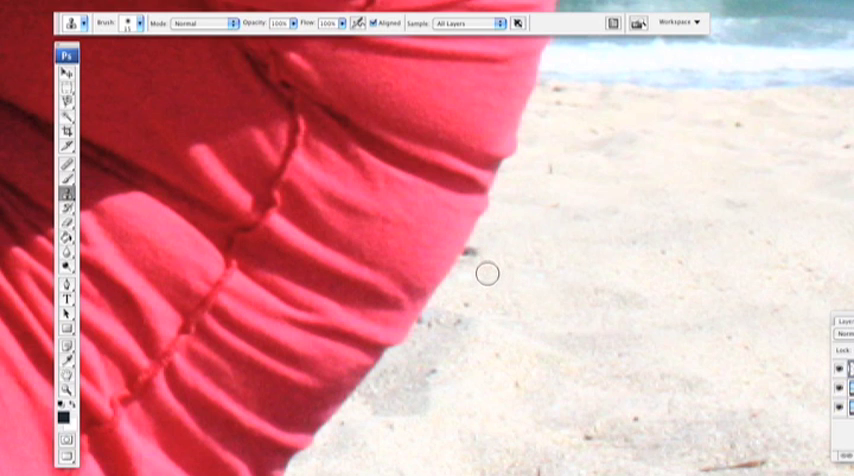
mouse_move(473, 255)
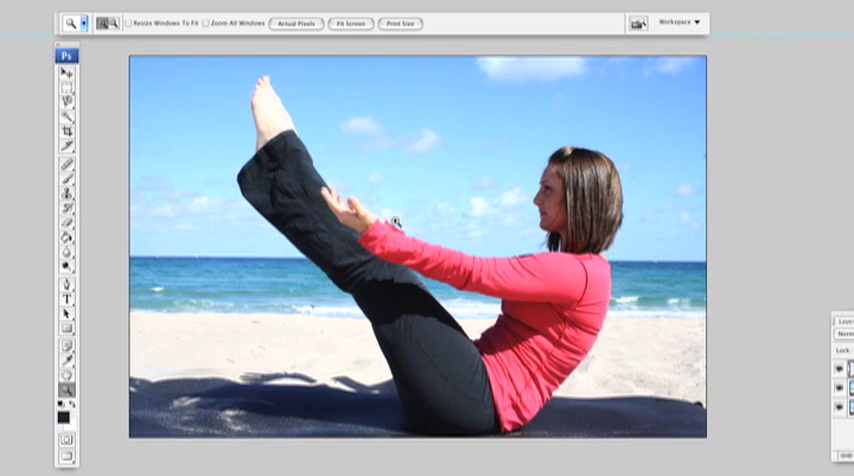
Switch to the Move tool and select Background copy together with Layer 1
left_click(65, 73)
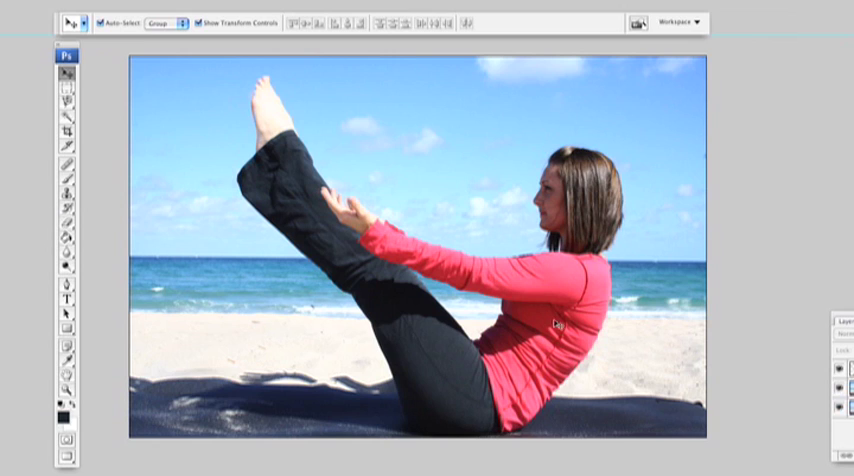
mouse_move(121, 313)
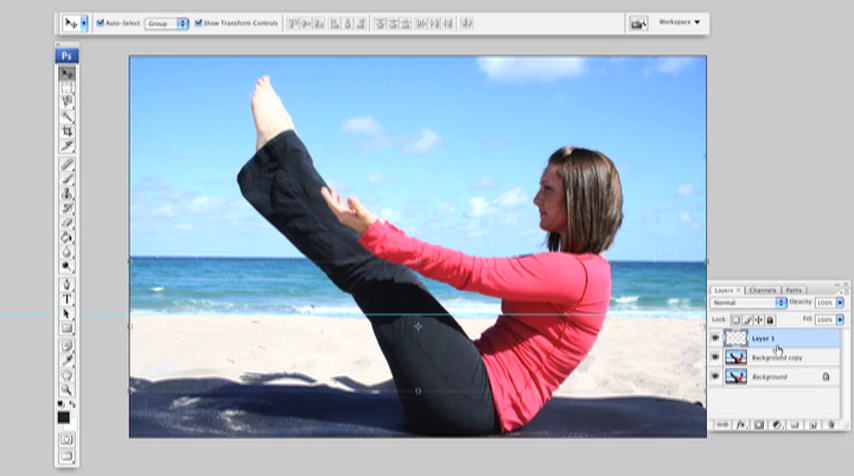
mouse_move(783, 356)
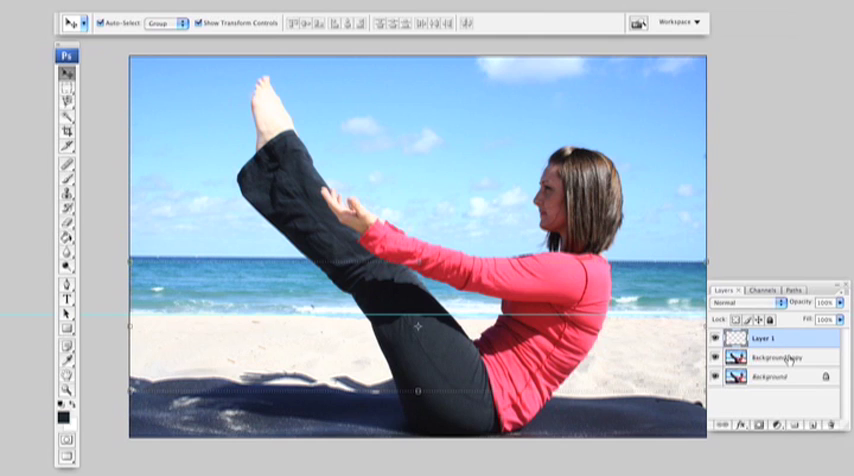
left_click(780, 357)
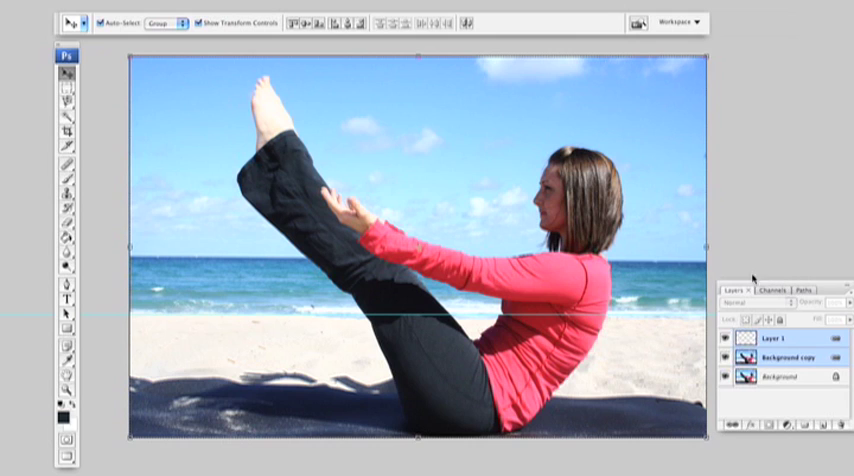
mouse_move(197, 28)
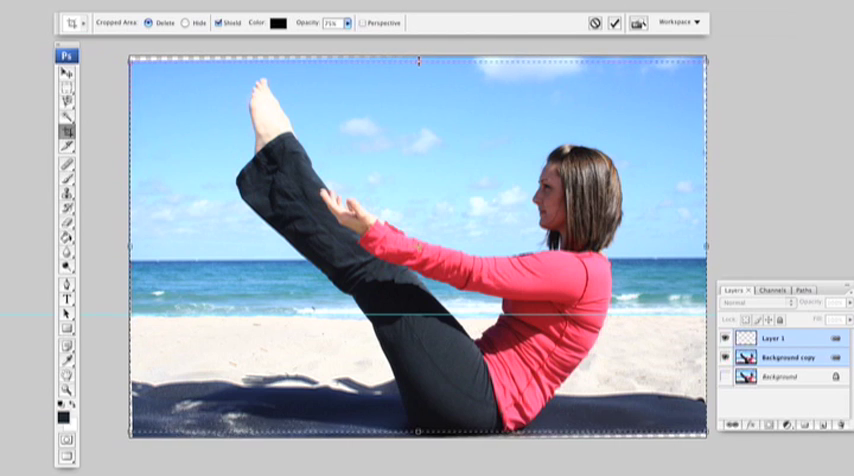
Commit the crop so the beach photo is trimmed to its edges
left_click(614, 22)
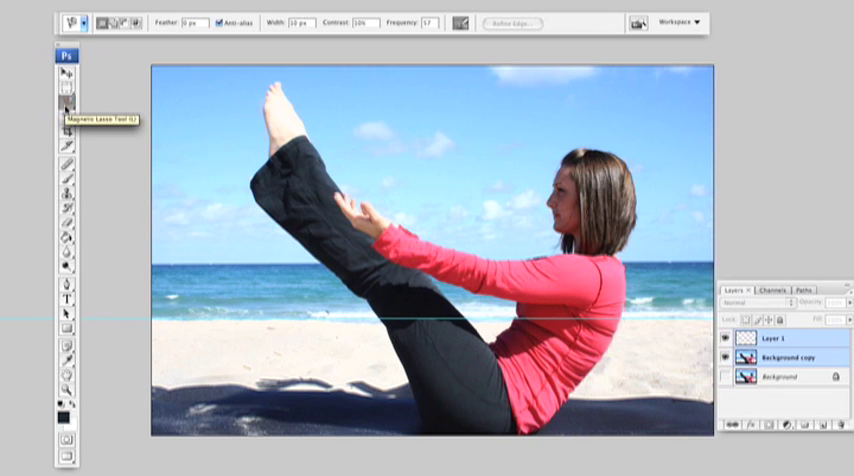
mouse_move(67, 105)
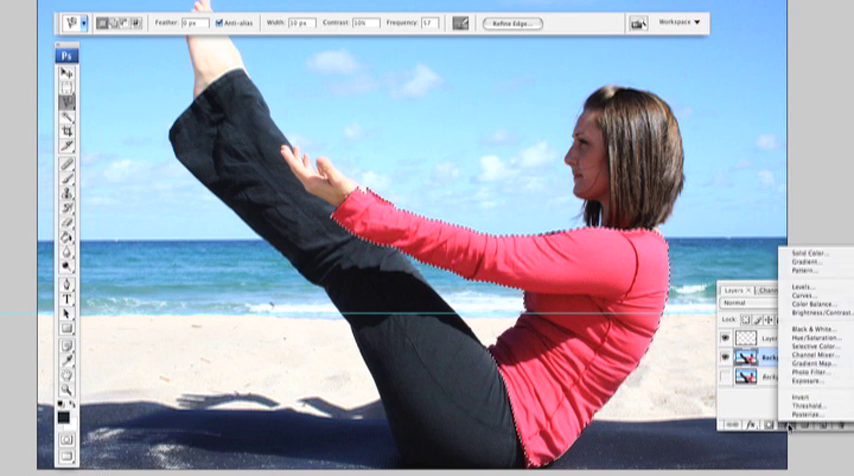
mouse_move(816, 358)
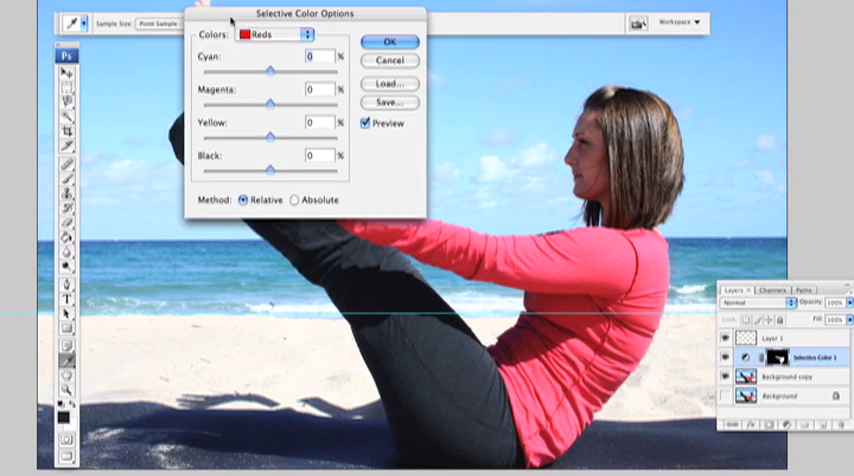
Adjust the Reds' cyan, magenta, yellow and black sliders to push the shirt magenta
left_click_drag(305, 13, 207, 227)
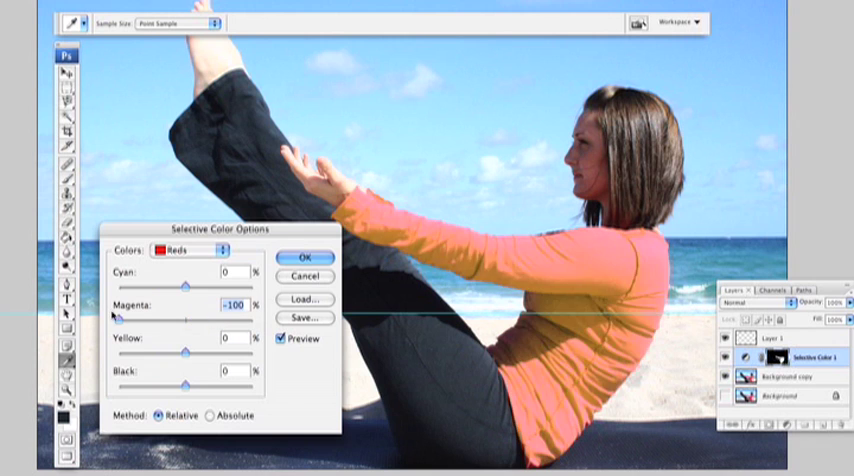
left_click_drag(172, 307, 205, 307)
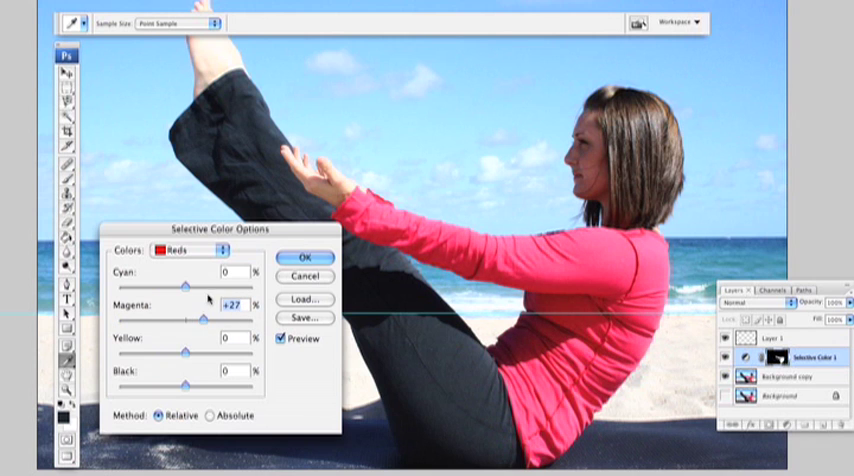
left_click_drag(188, 292, 225, 292)
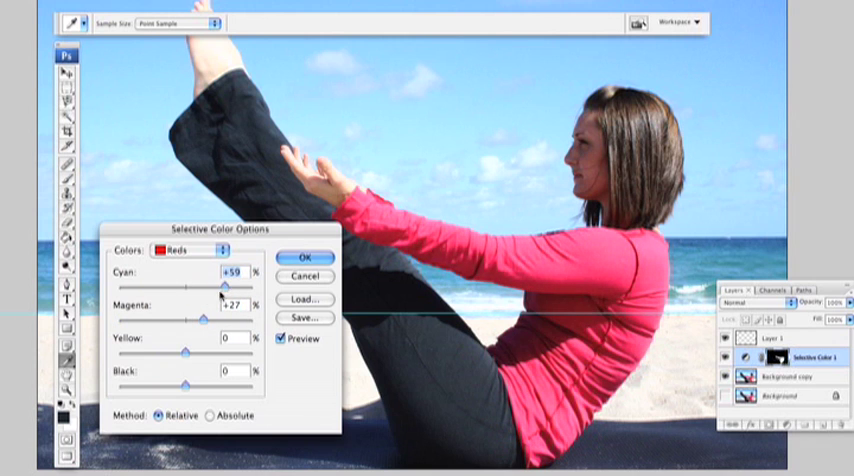
left_click_drag(185, 356, 130, 356)
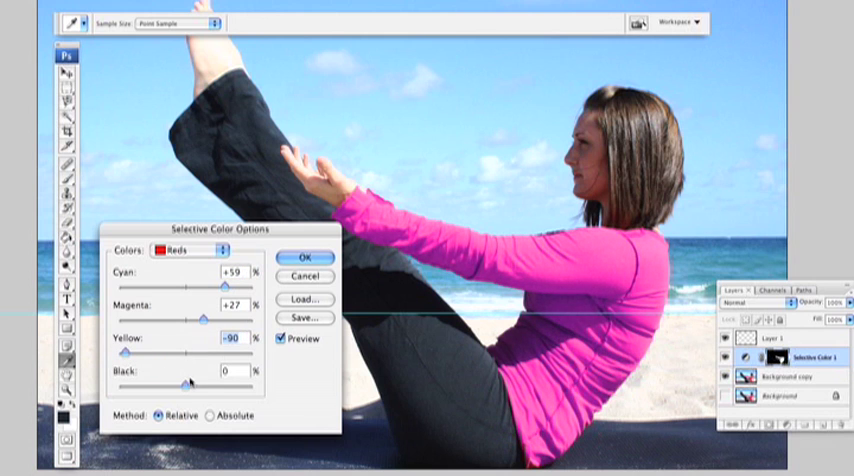
left_click_drag(163, 383, 195, 383)
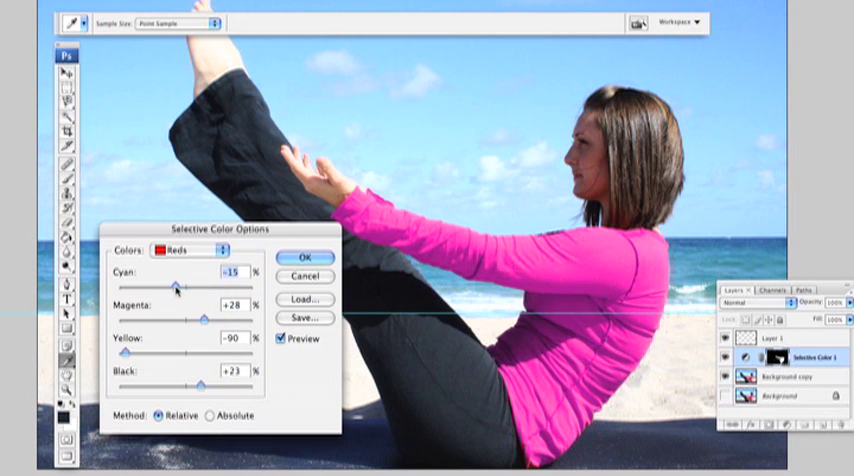
left_click_drag(168, 300, 240, 300)
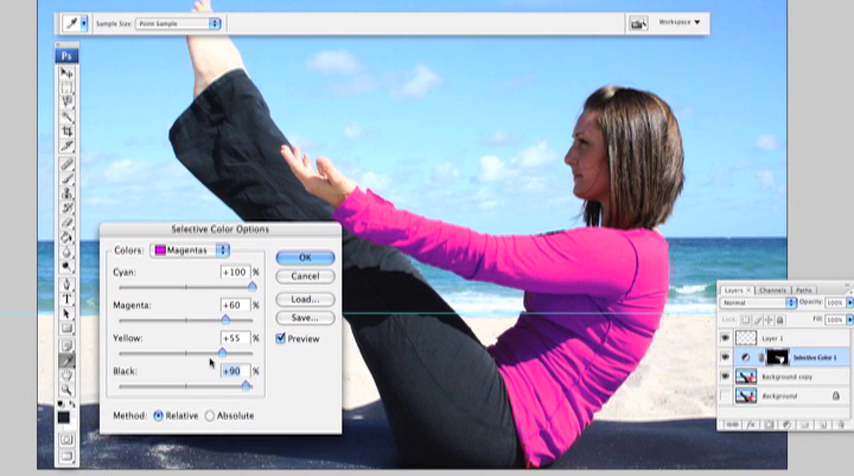
left_click_drag(225, 354, 190, 354)
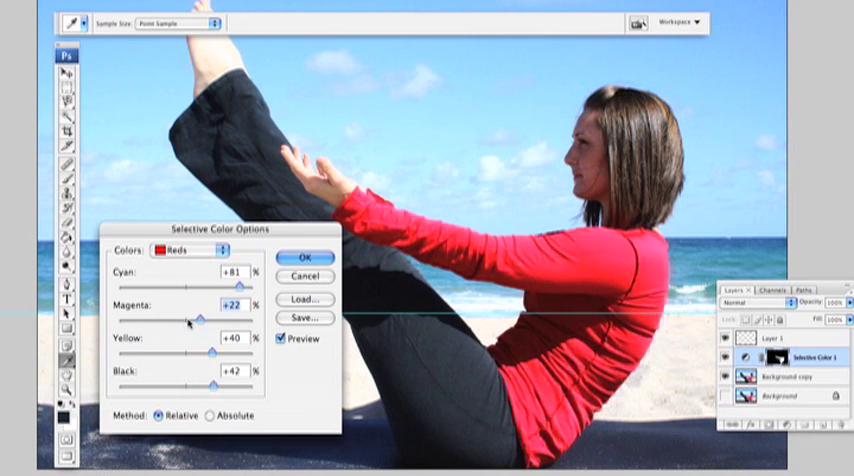
Reselect Reds, lower yellow, fine-tune black, and confirm Selective Color
left_click(195, 249)
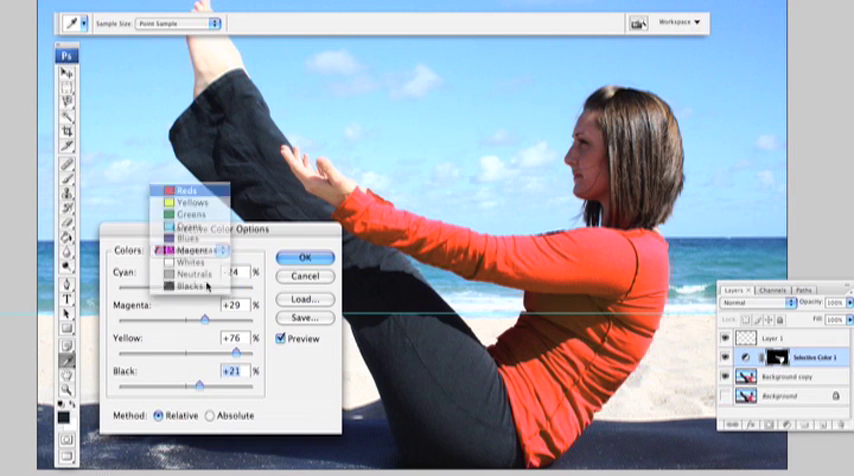
left_click(180, 188)
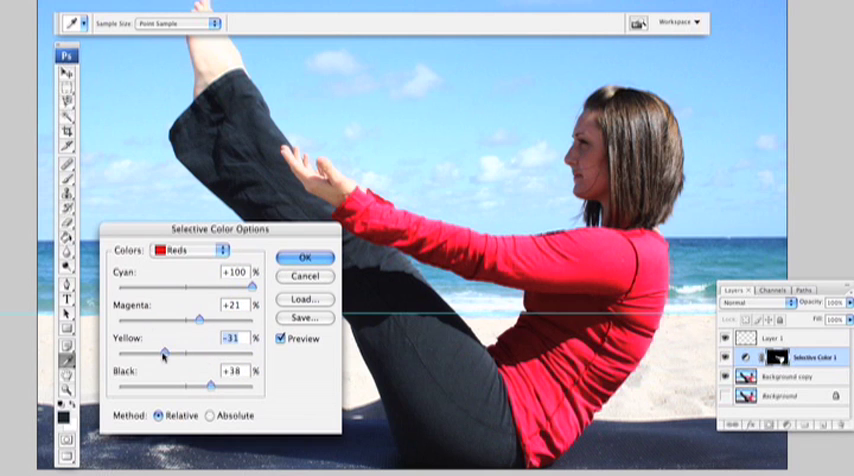
left_click_drag(163, 345, 135, 345)
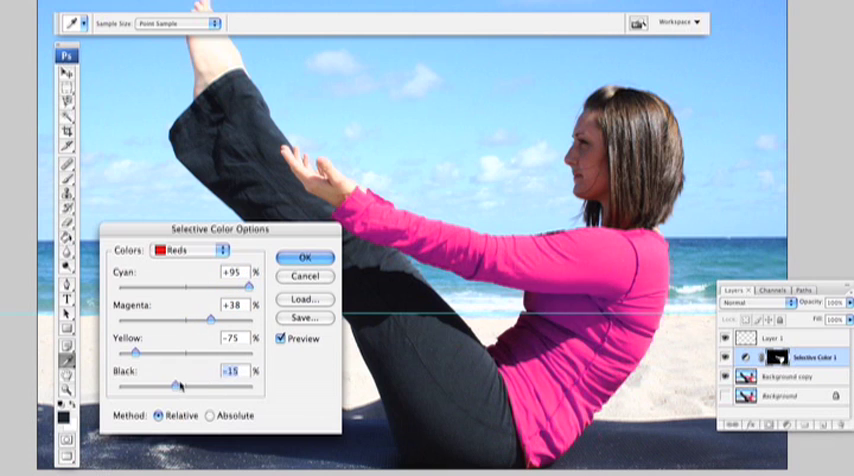
left_click_drag(180, 385, 197, 385)
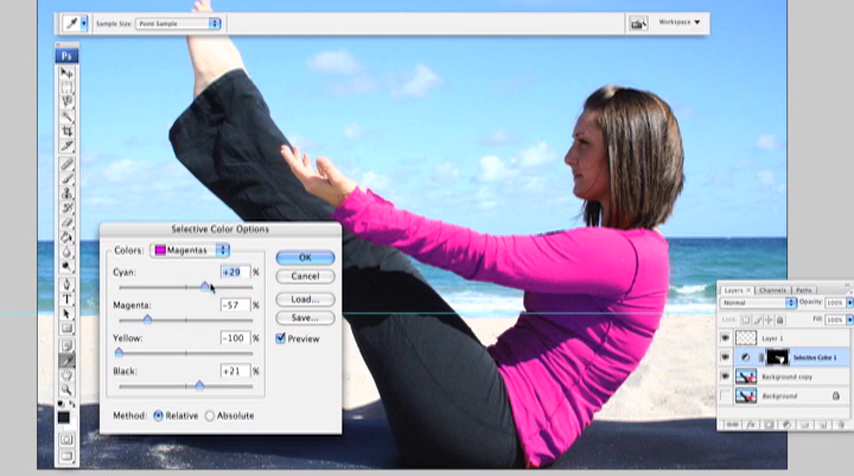
left_click(299, 262)
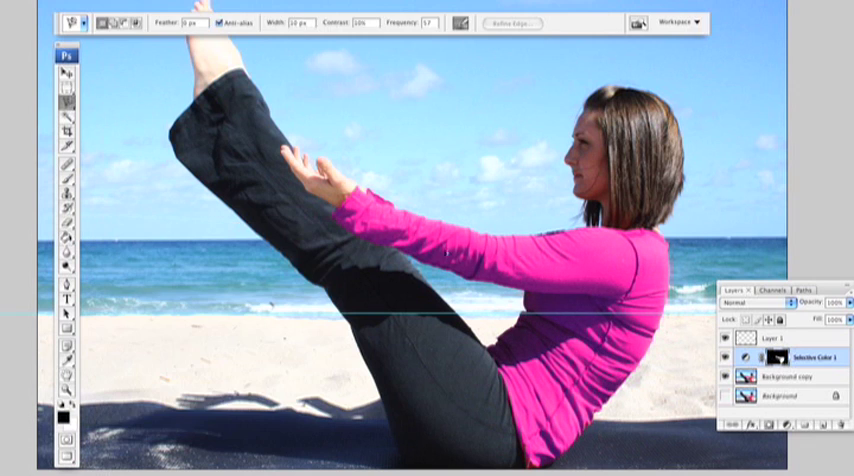